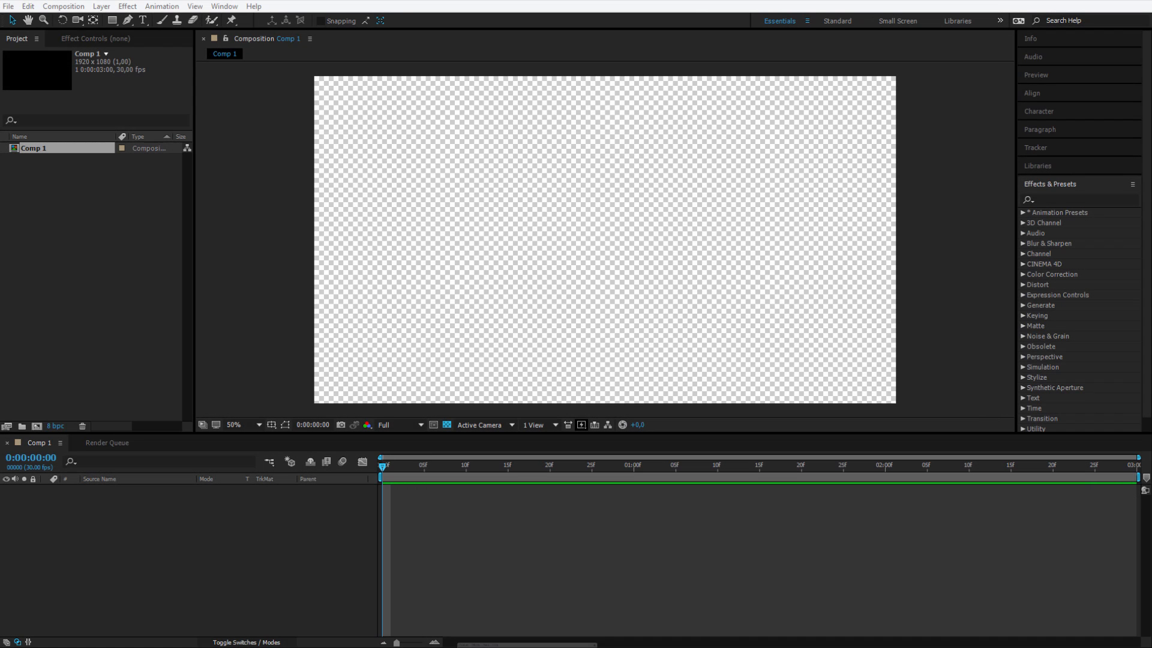
mouse_move(443, 460)
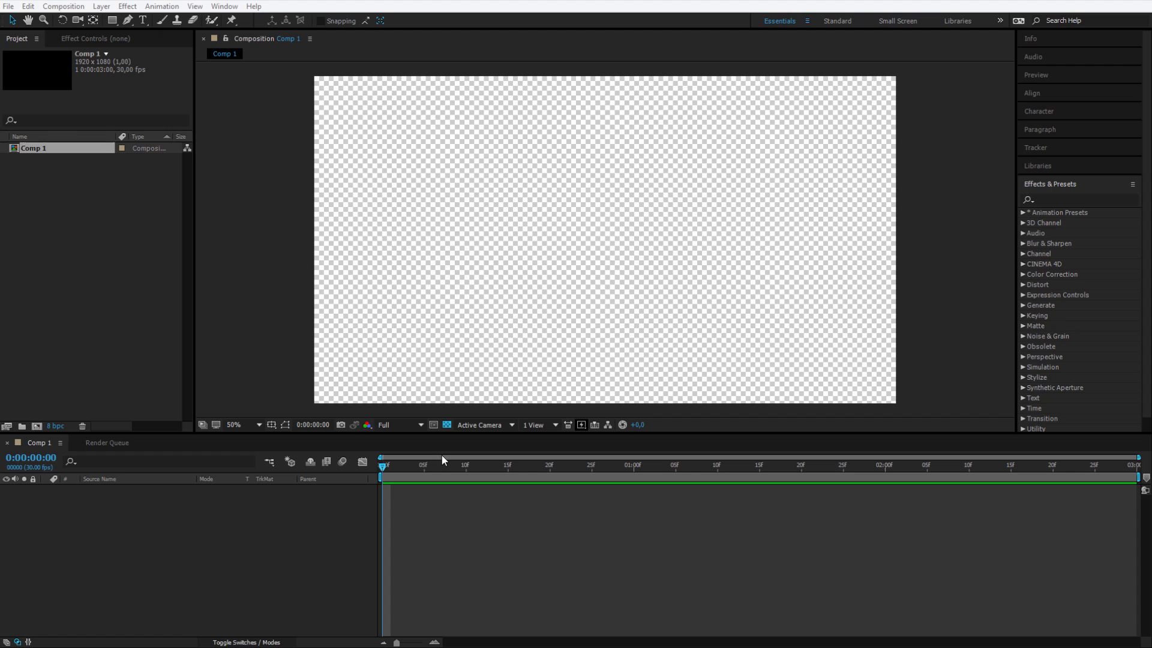
mouse_move(213, 527)
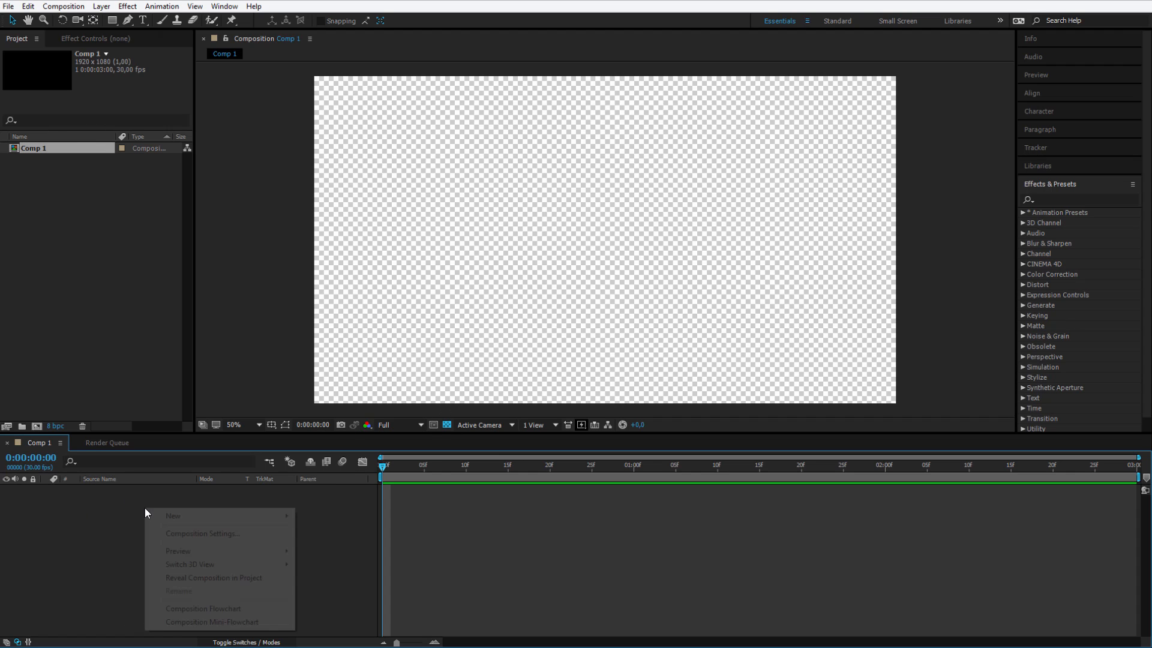
mouse_move(173, 516)
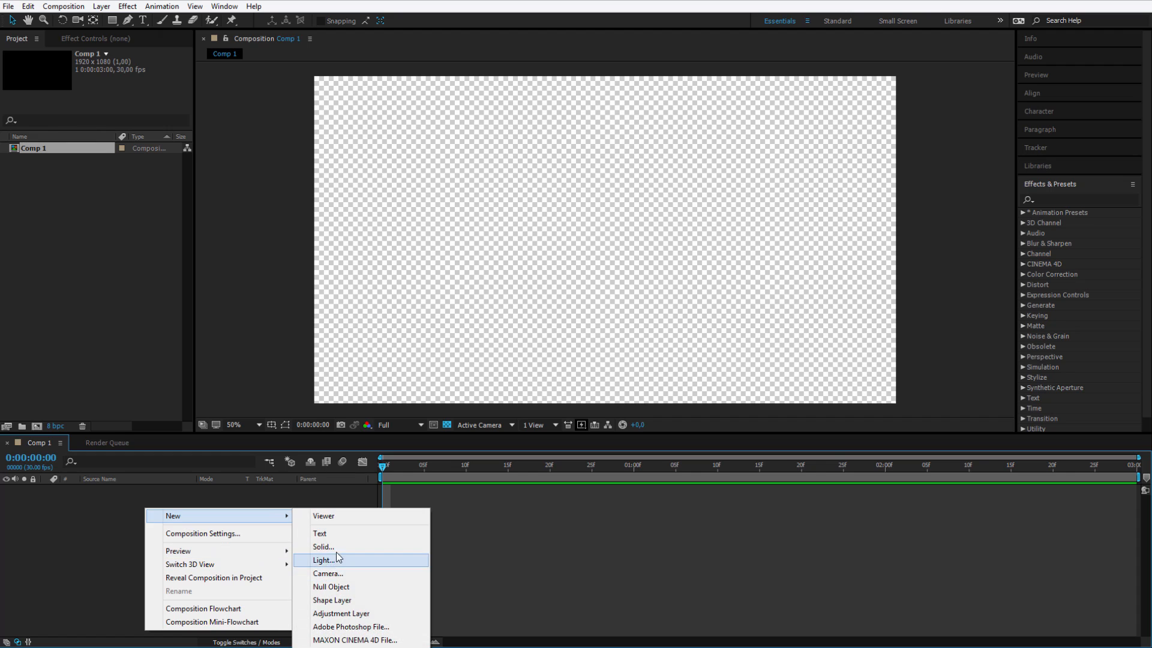
Add a full-frame Deep Royal Blue Solid 1 layer to Comp 1 and deselect it.
click(322, 547)
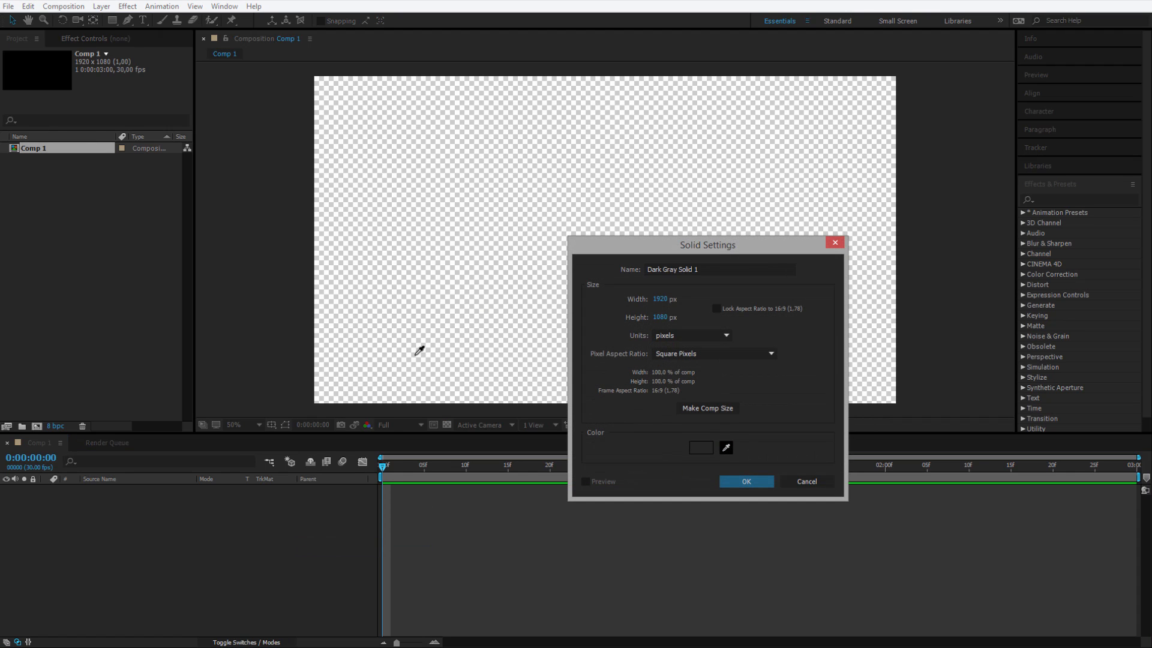
click(746, 481)
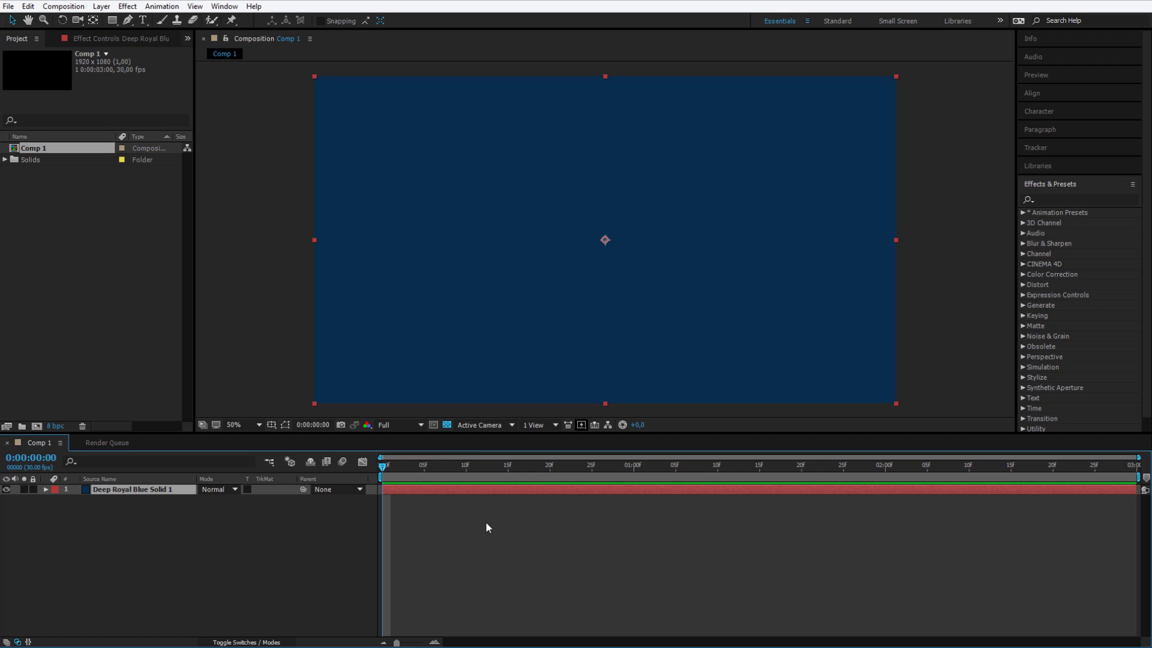
click(559, 465)
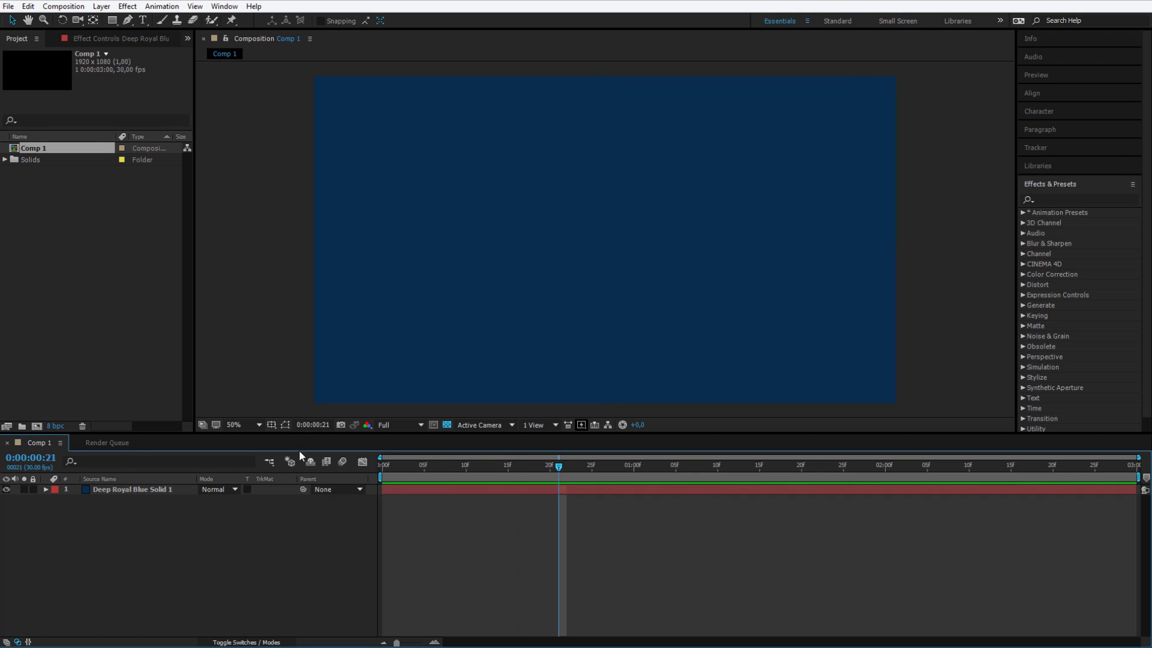
Draw Shape Layer 1 as a centred green-stroked ellipse and reveal Ellipse 1's contents.
click(110, 21)
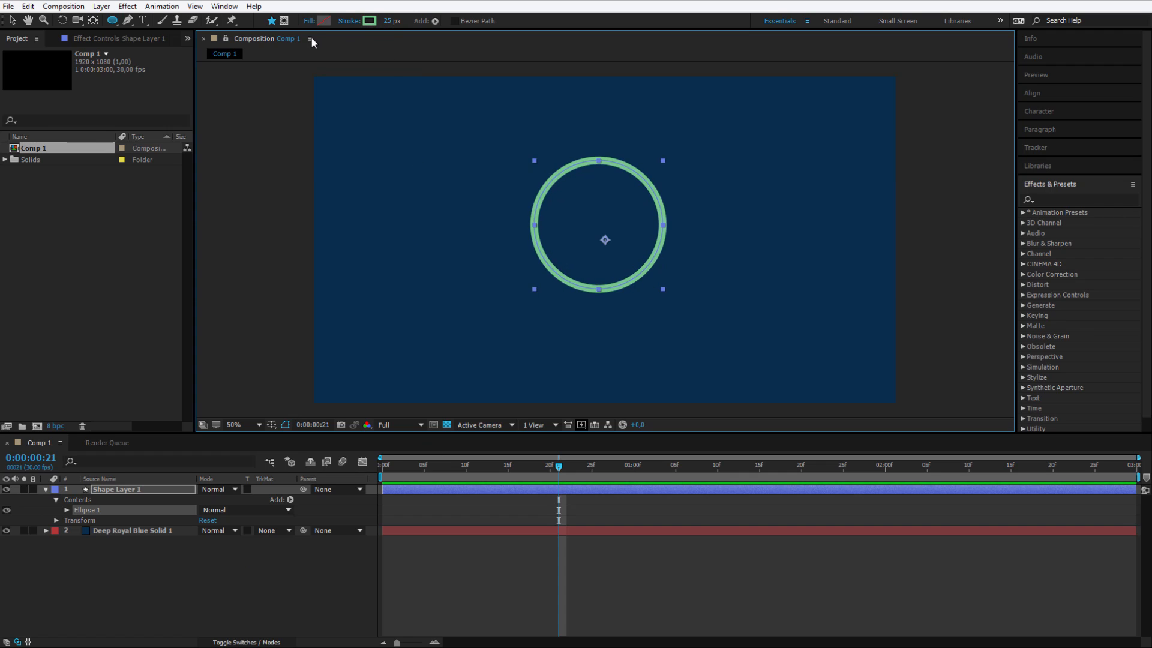
click(66, 510)
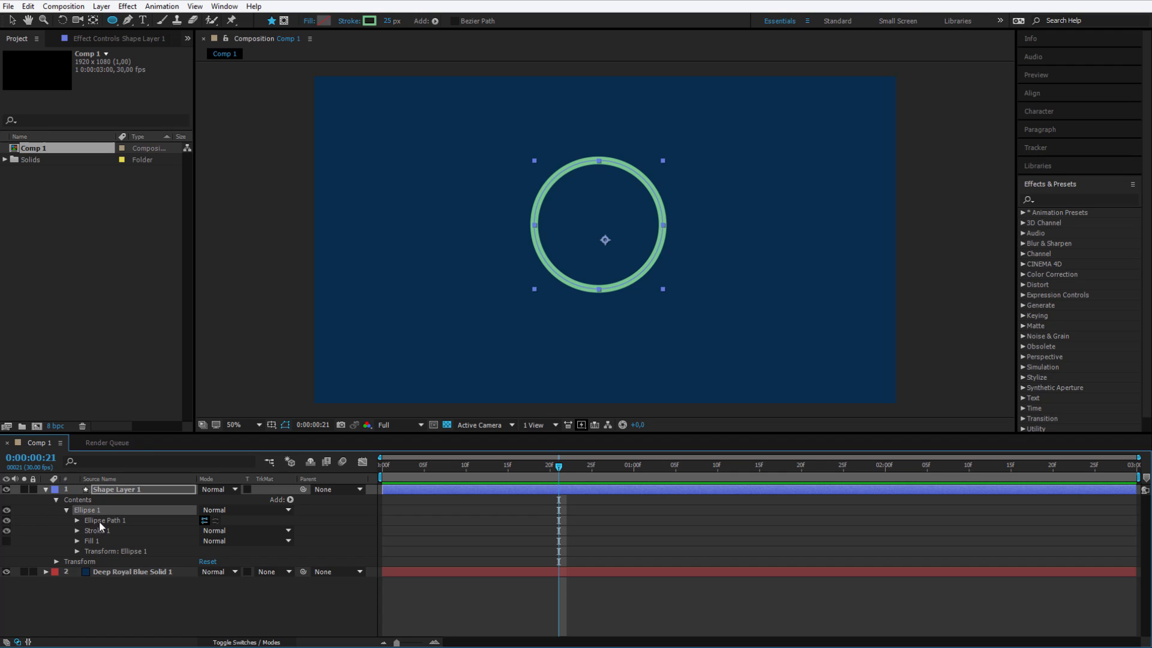
Set a Stroke Width keyframe on Stroke 1 at frame 0 and edit its value.
click(77, 531)
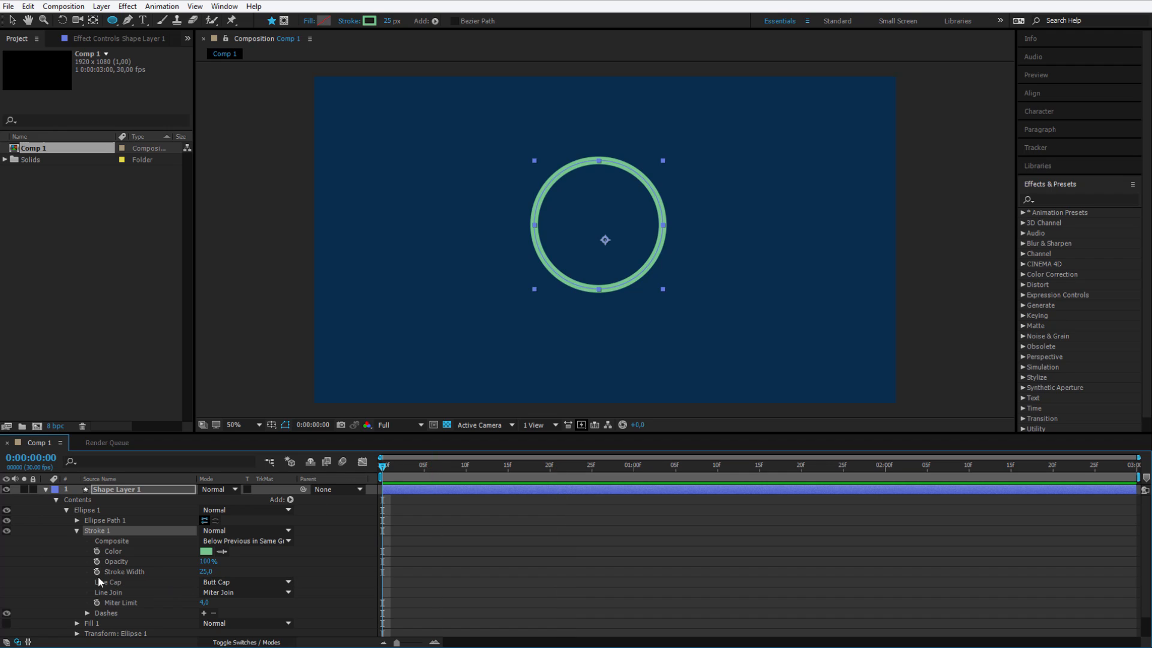
click(95, 571)
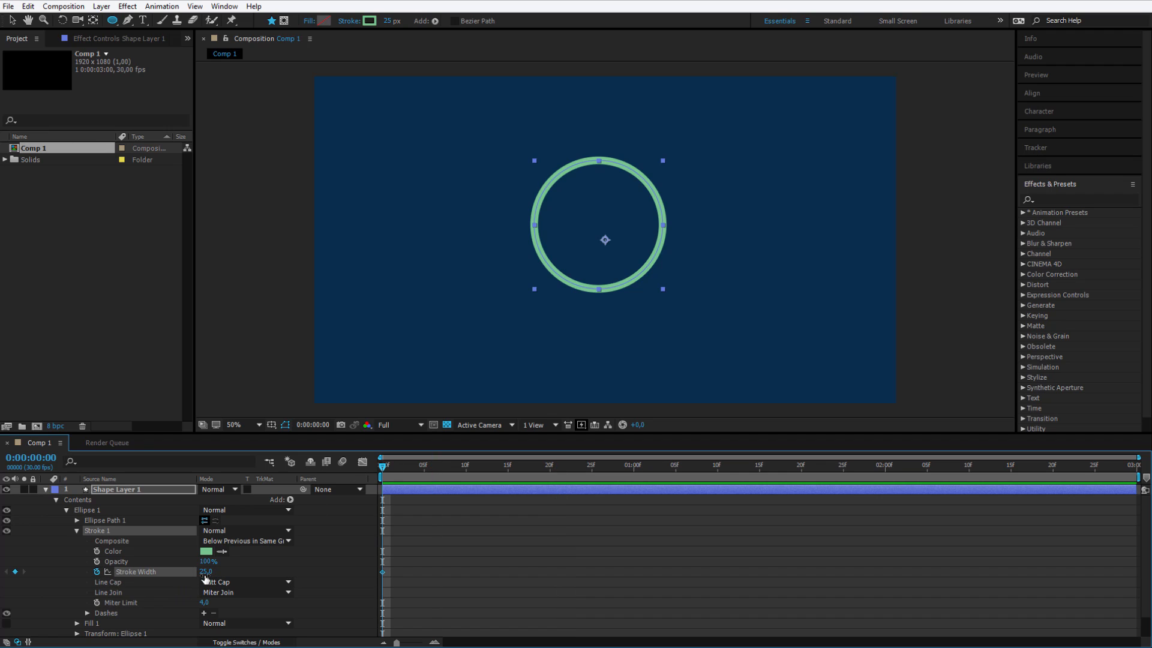
click(624, 465)
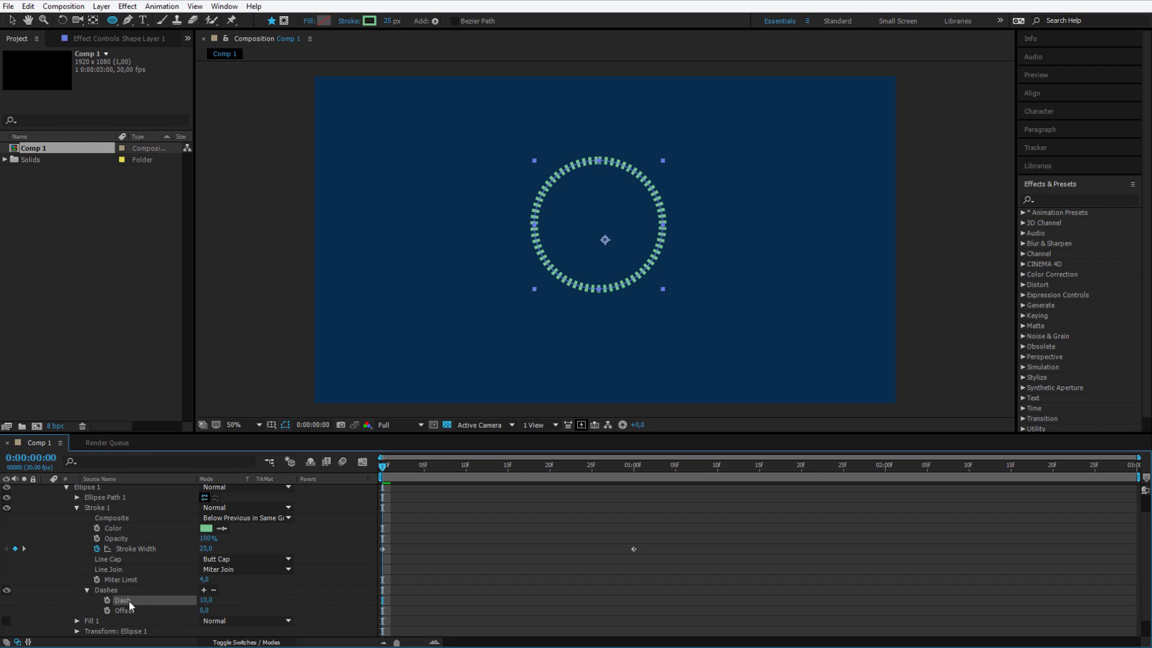
mouse_move(192, 615)
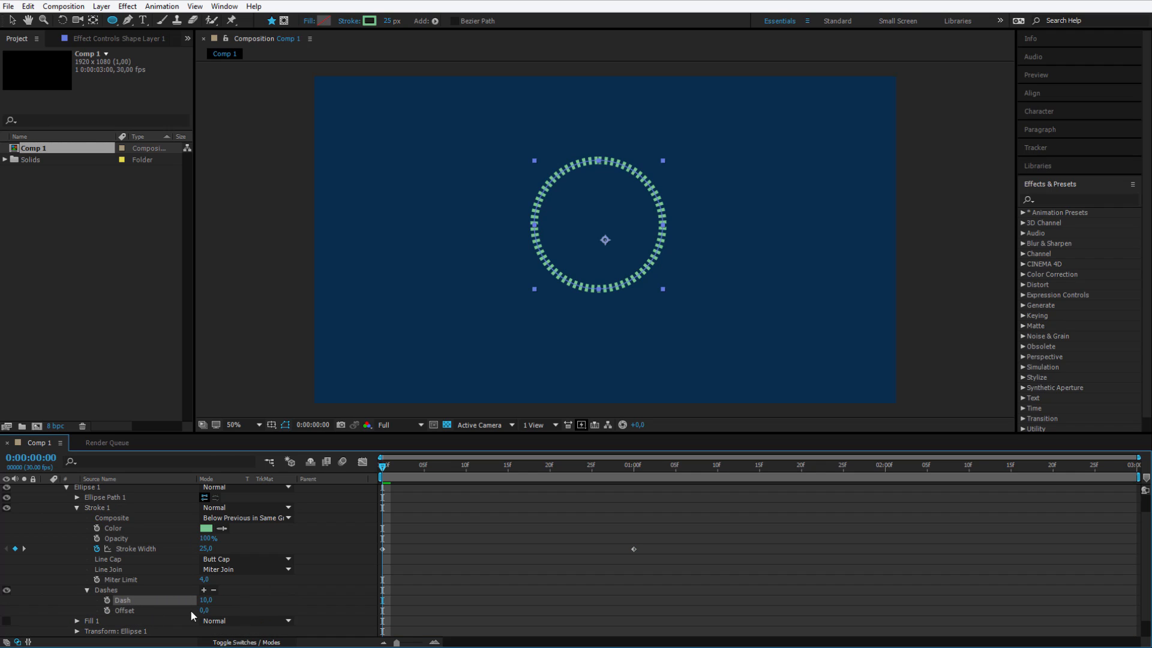
Set Dash 0, Gap 64 and Round Cap so the outline becomes spaced round dots.
click(198, 589)
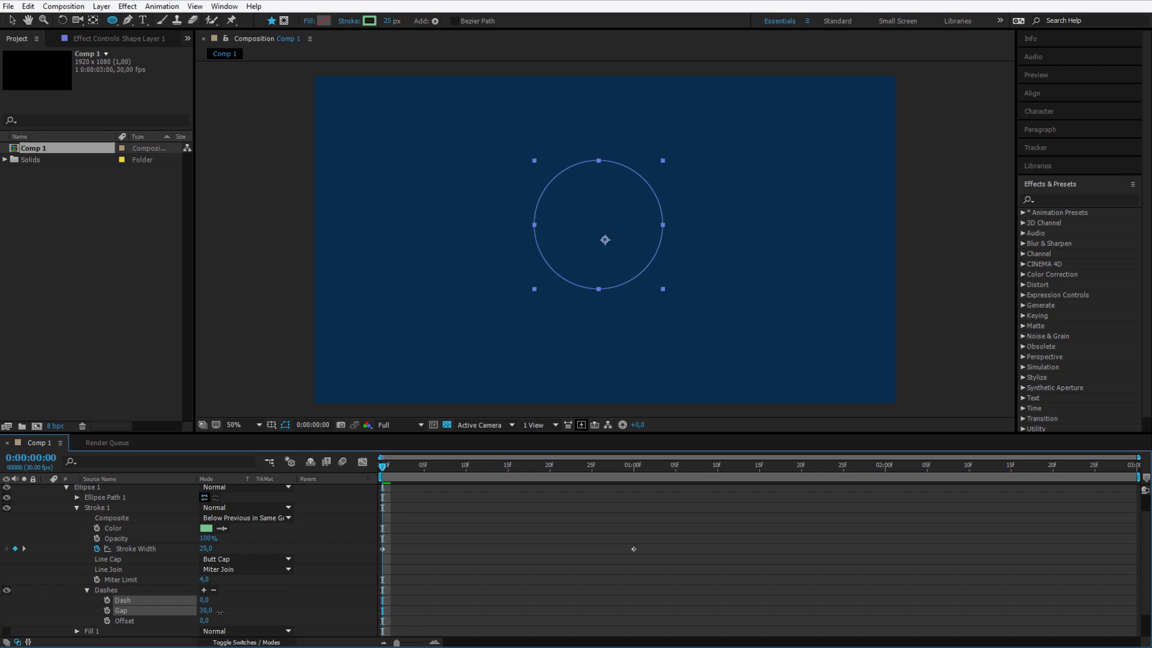
click(246, 558)
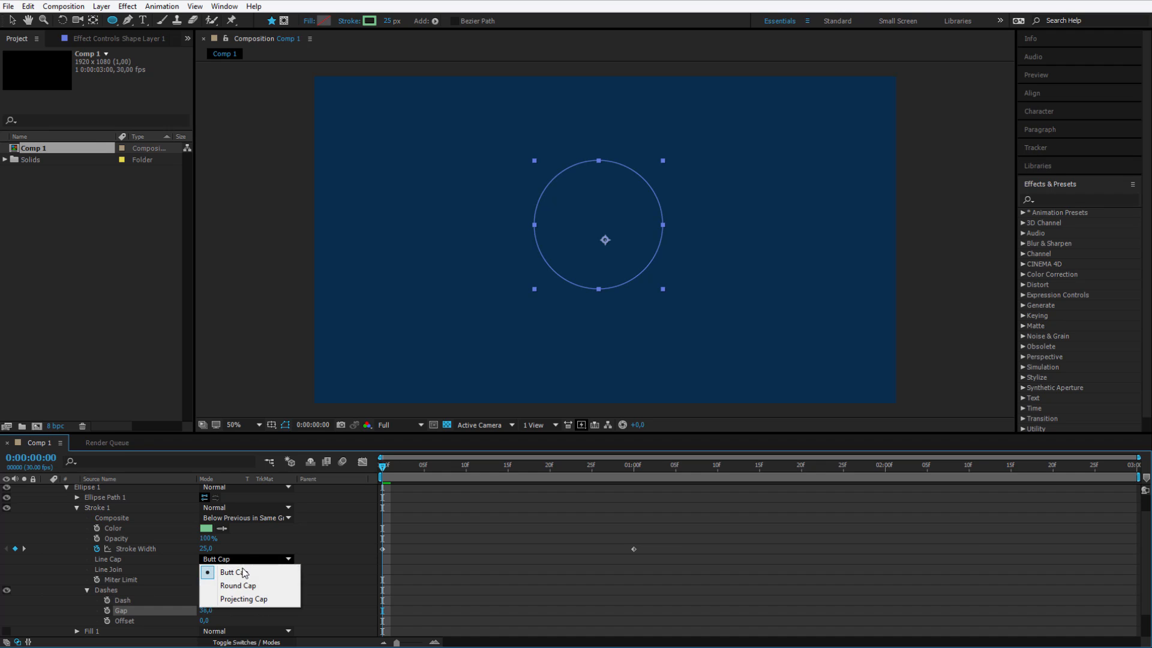
click(237, 585)
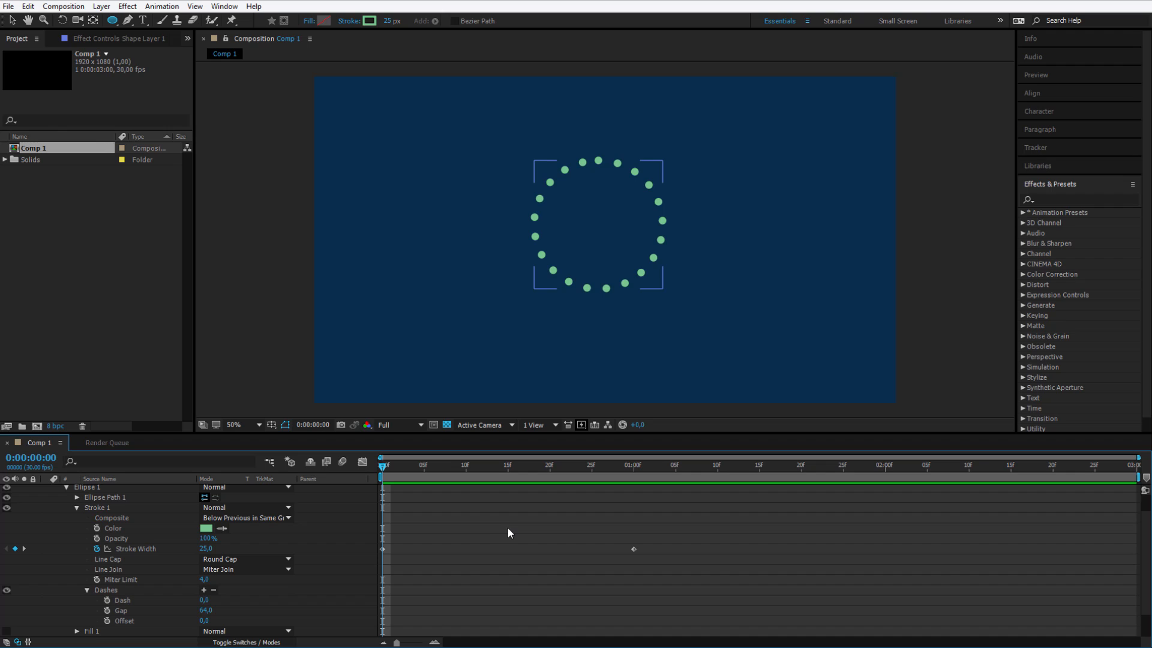
scroll(down, 3)
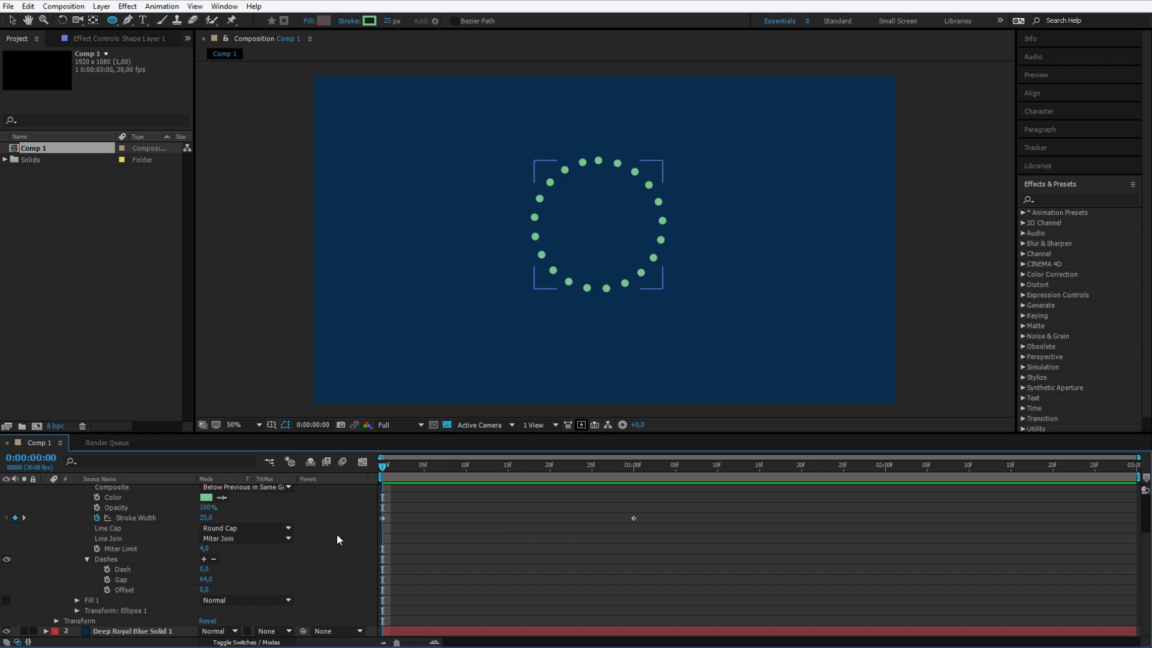
Keyframe Ellipse 1 Scale 0% to 100% and Stroke Width 38 to 0 over the first second.
click(114, 609)
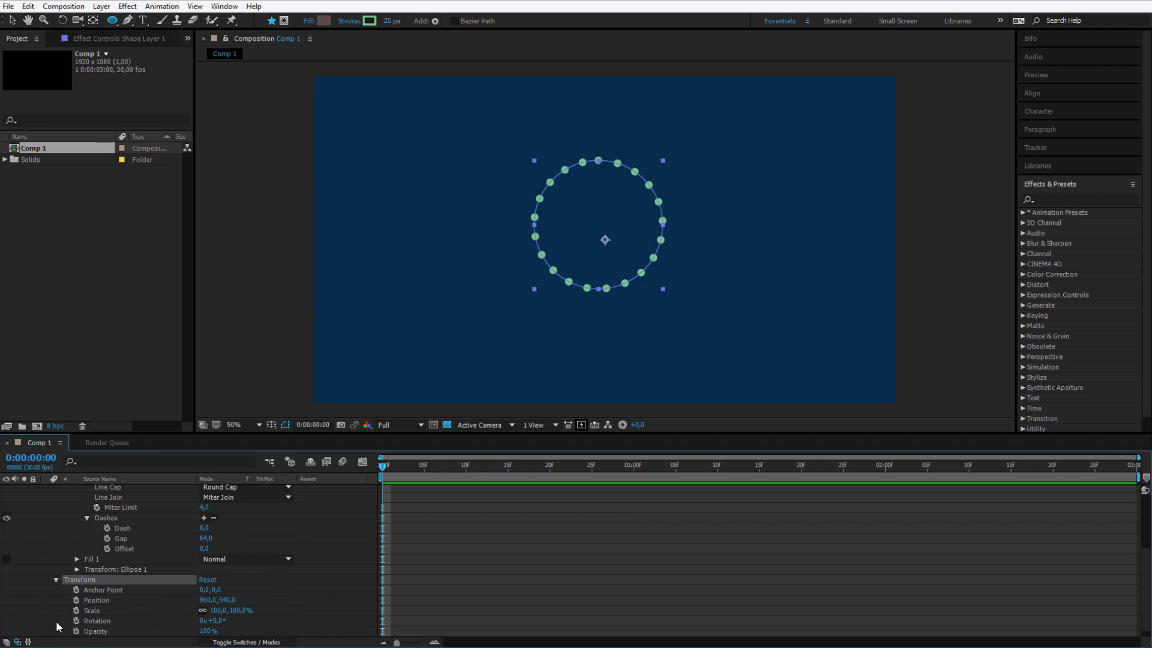
mouse_move(186, 600)
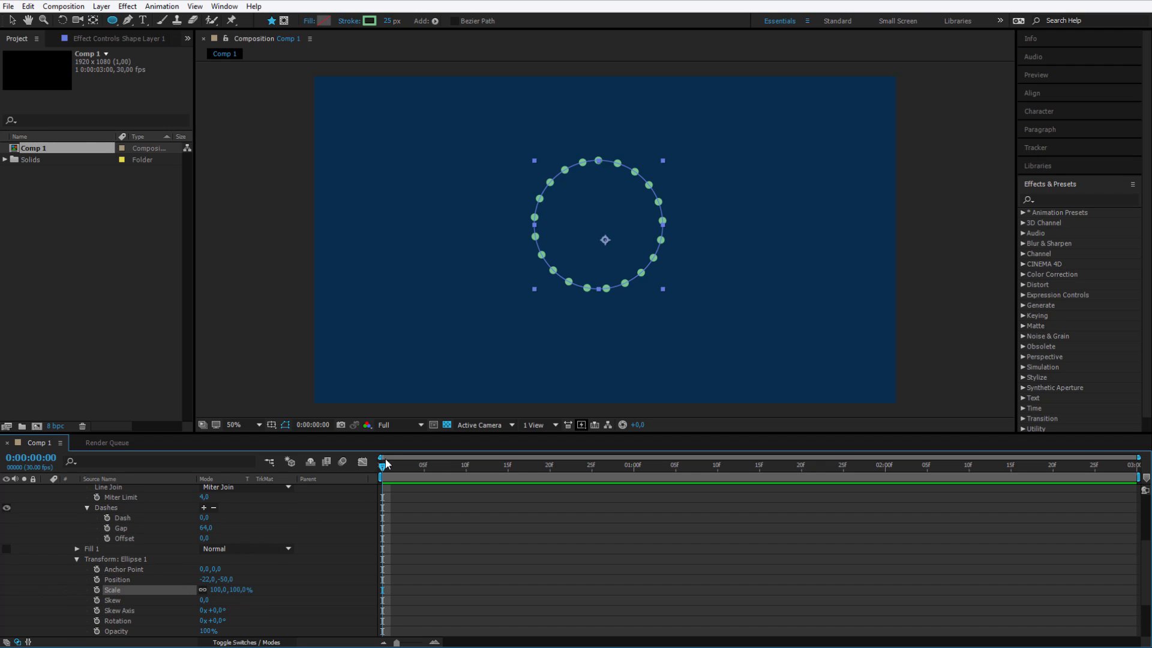
double_click(214, 589)
text(0)
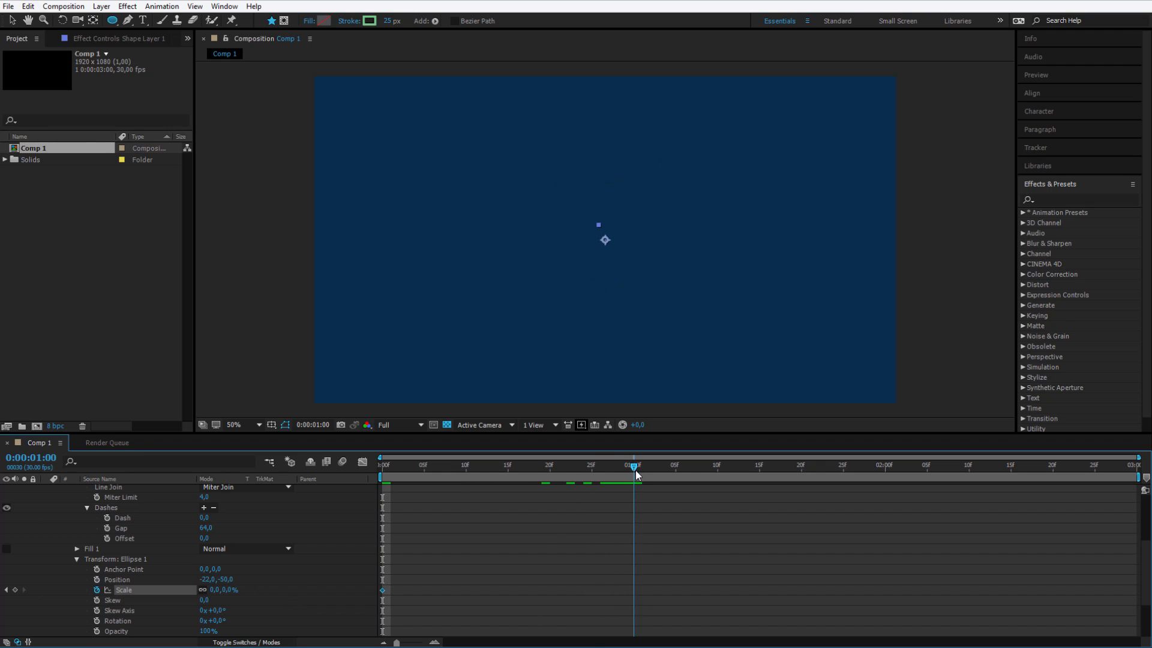
double_click(225, 589)
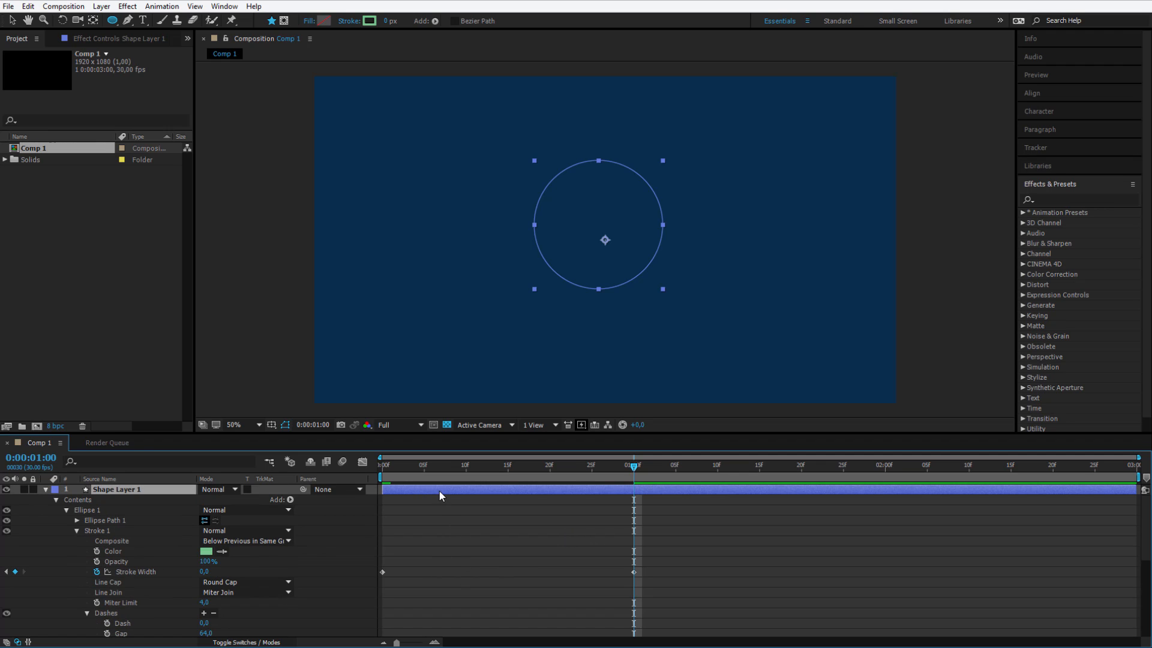
Reveal the animated properties and apply Easy Ease to all Scale and Stroke Width keyframes.
key(u)
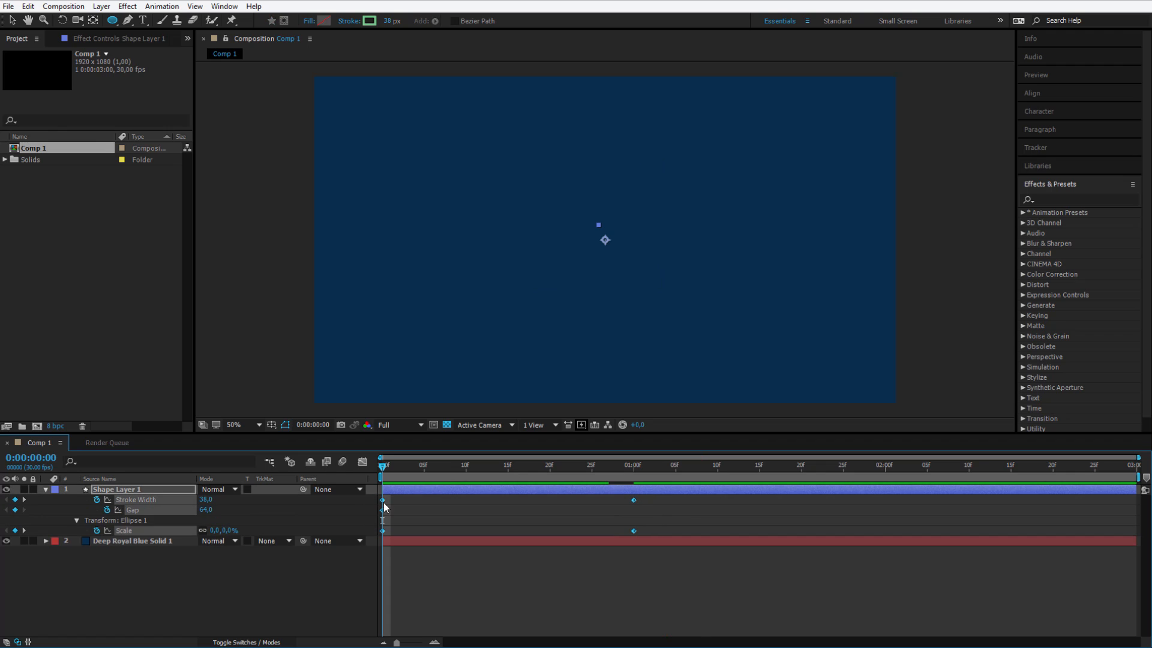
right_click(381, 509)
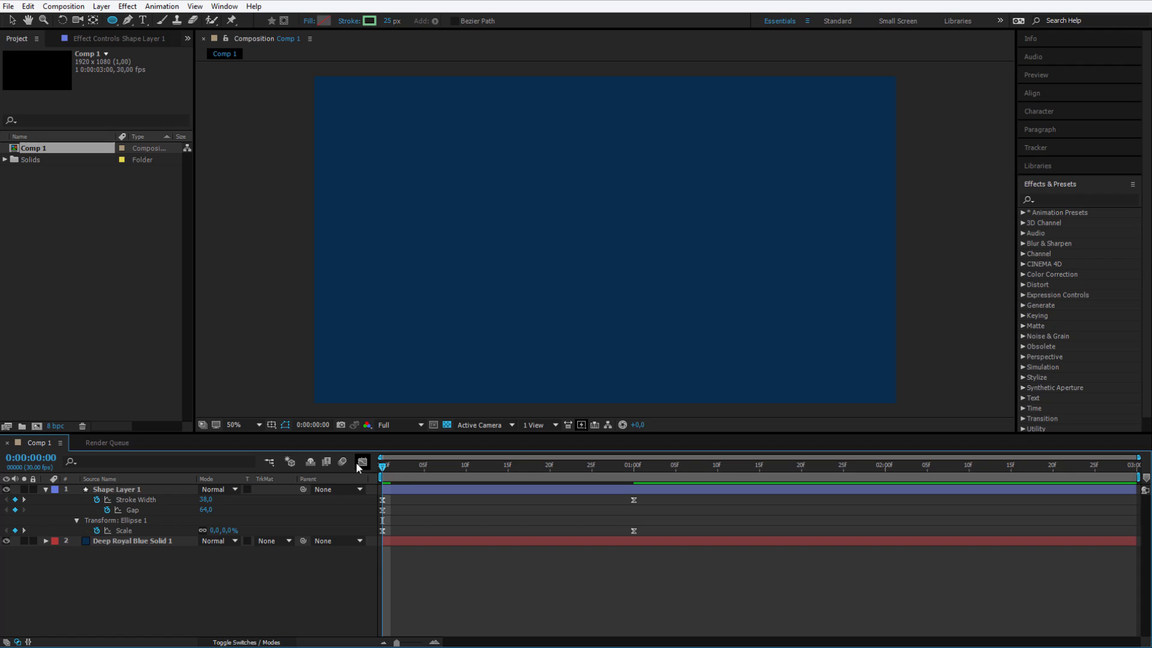
Steepen the Scale speed curve in the Graph Editor to peak near frame 15.
click(361, 462)
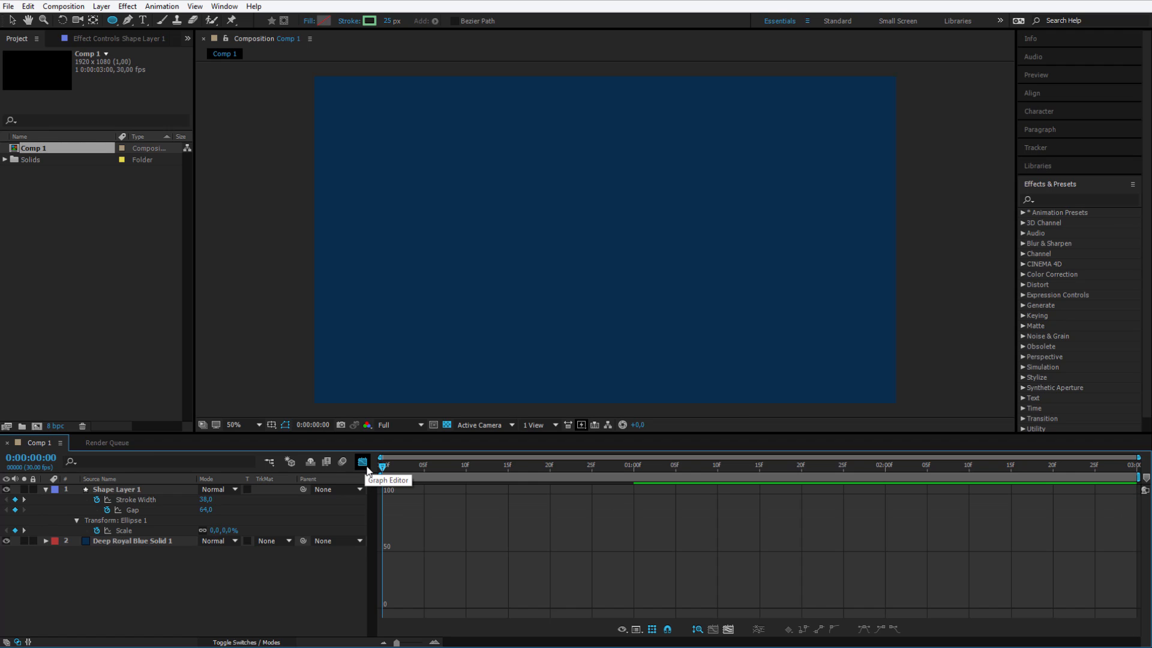
click(361, 460)
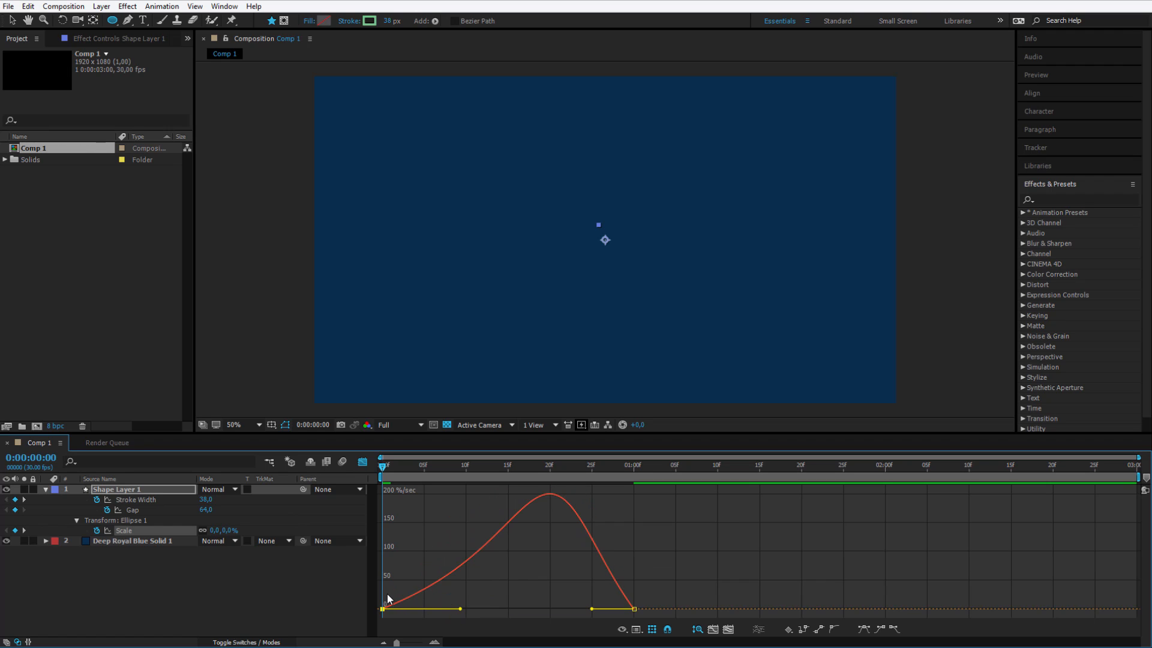
mouse_move(468, 556)
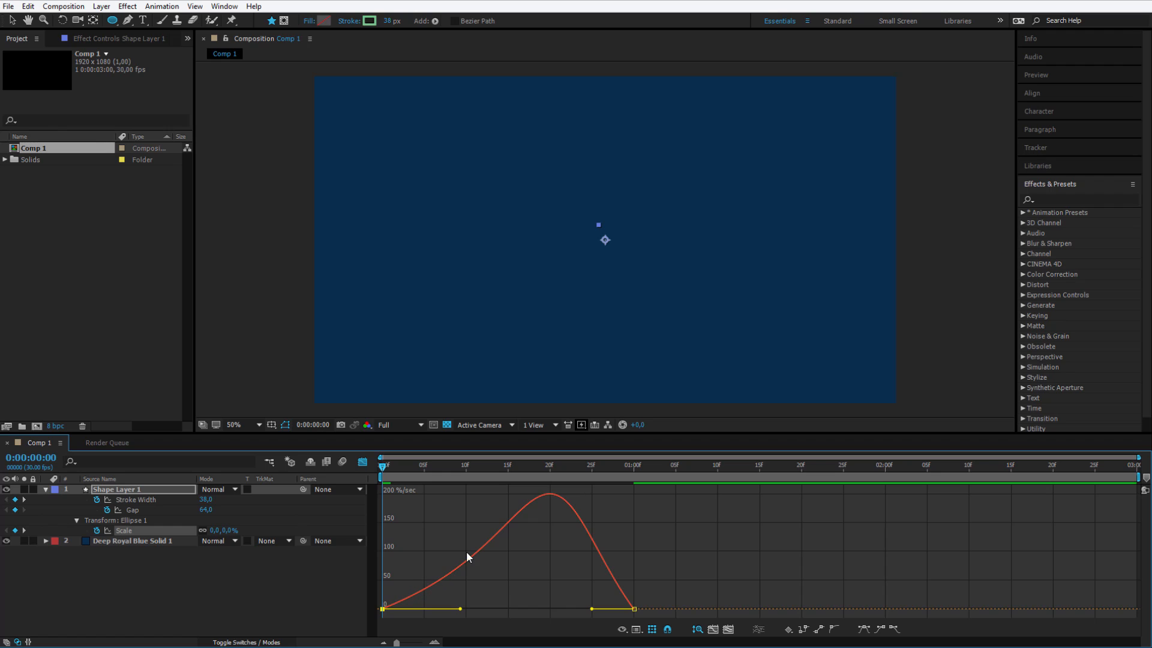
mouse_move(521, 494)
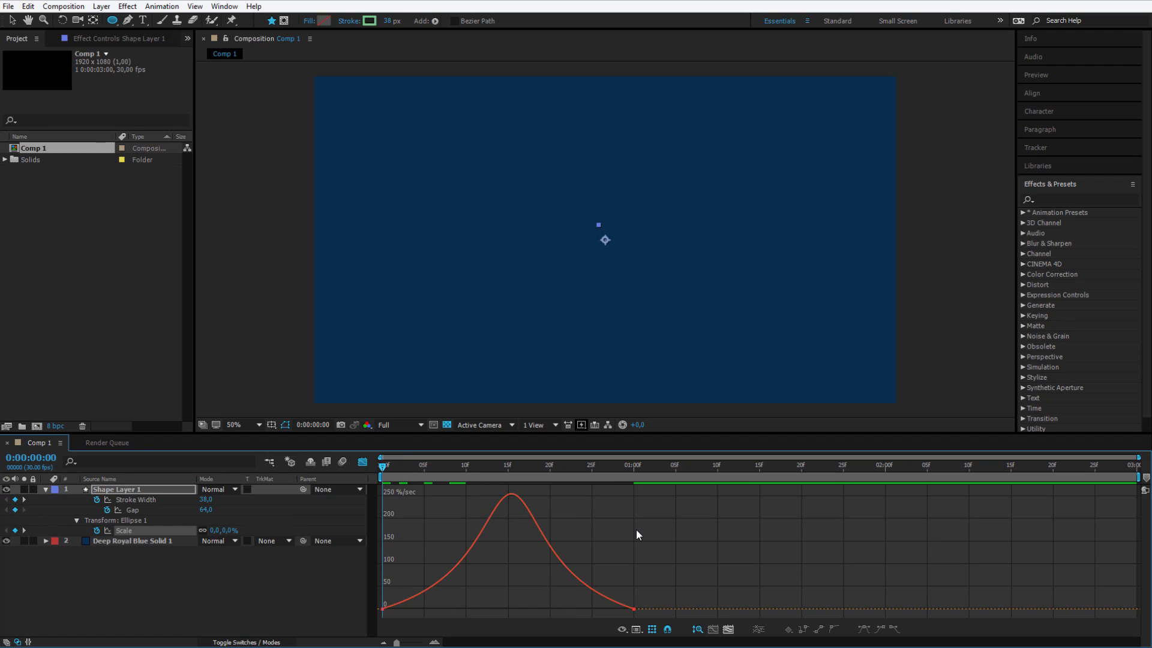
click(554, 480)
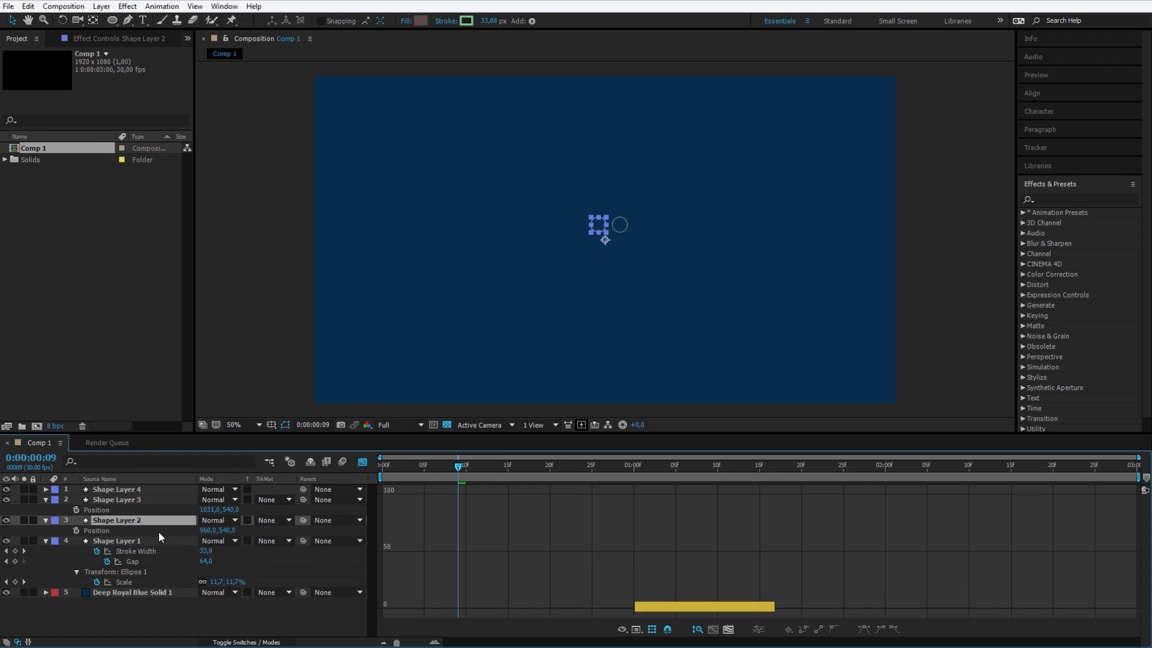
Enlarge Shape Layer 2 to 216% scale around the original burst.
key(p)
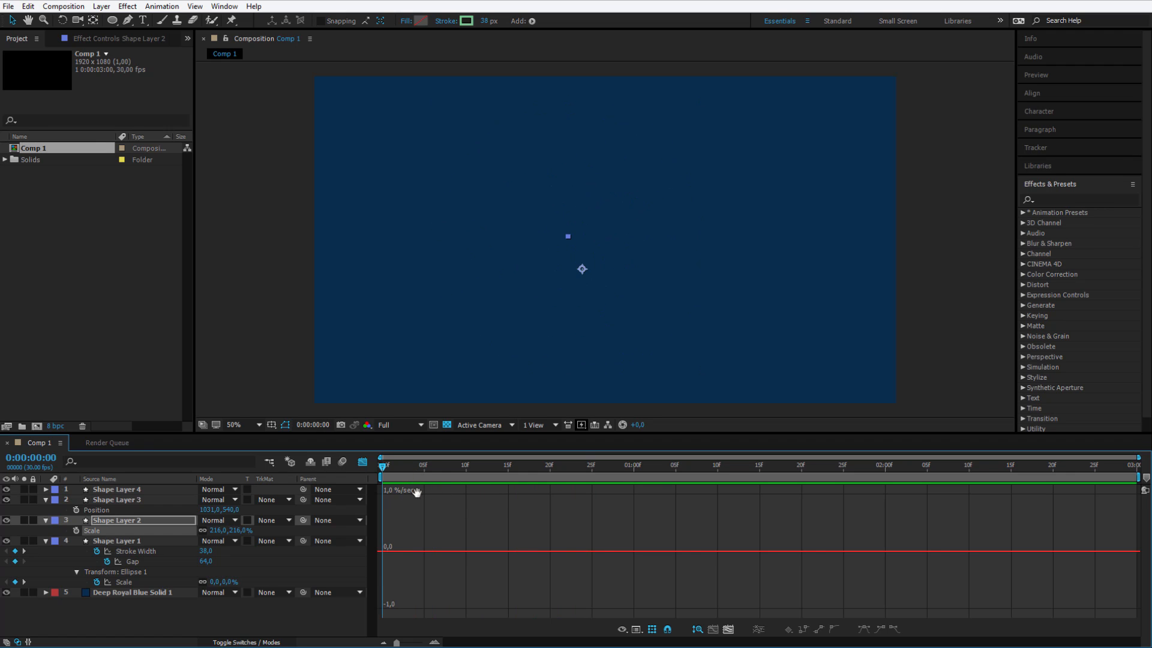
click(532, 466)
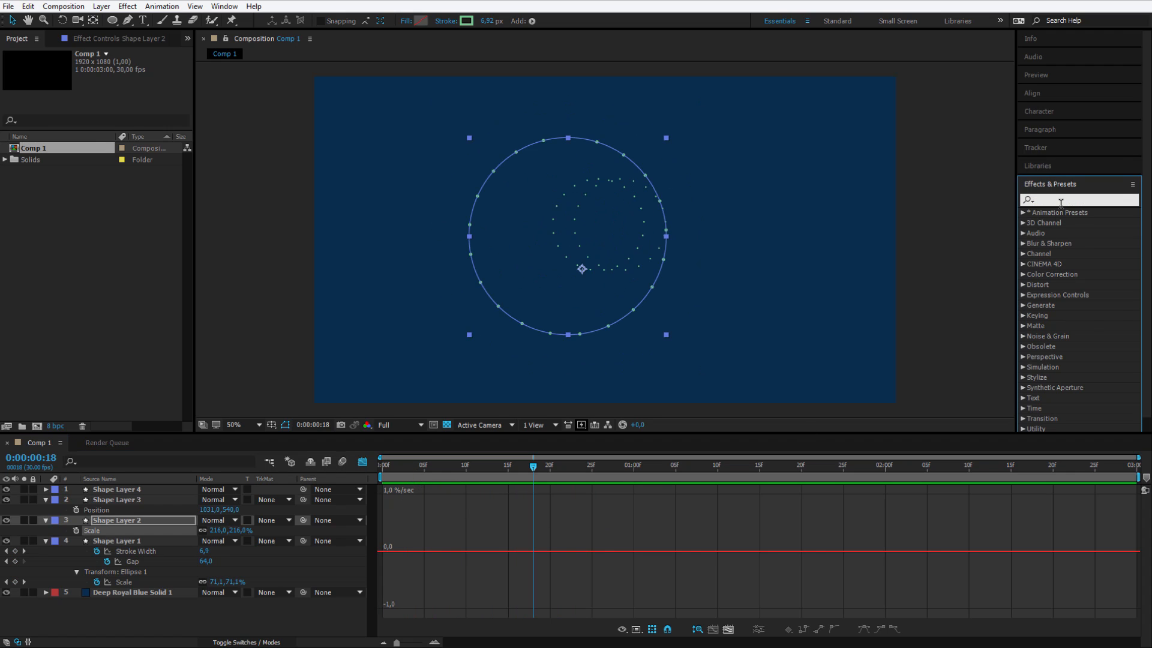
Apply Drop Shadow to Shape Layer 2 with distance 9, softness 5.2 and 48% opacity.
text(drop)
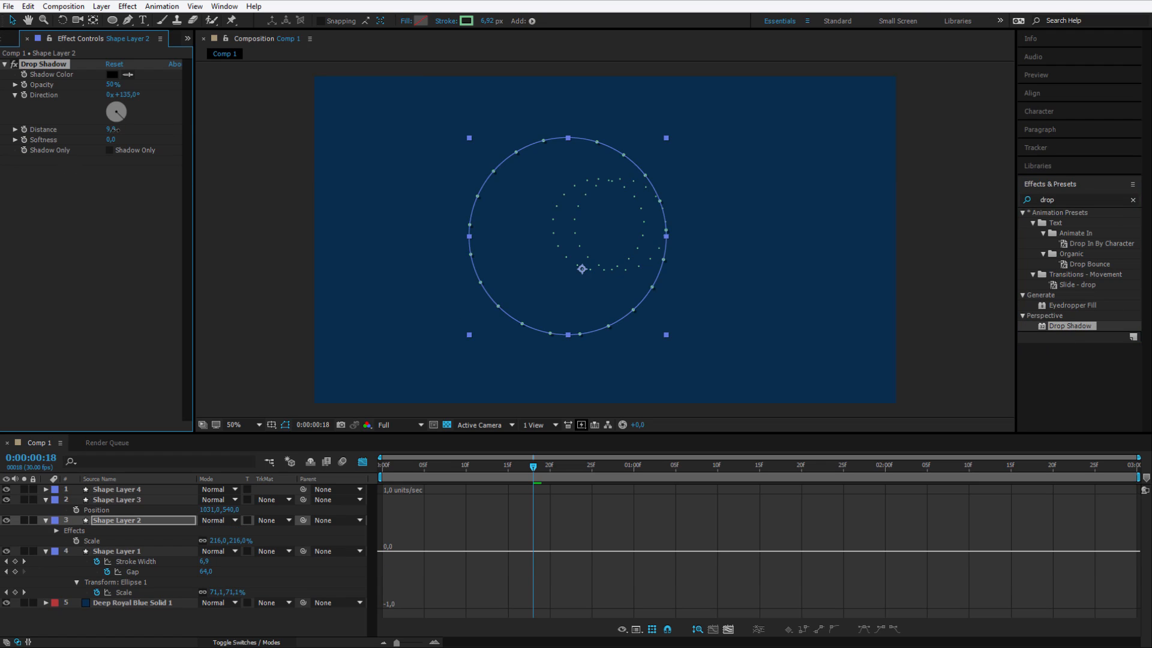
click(415, 479)
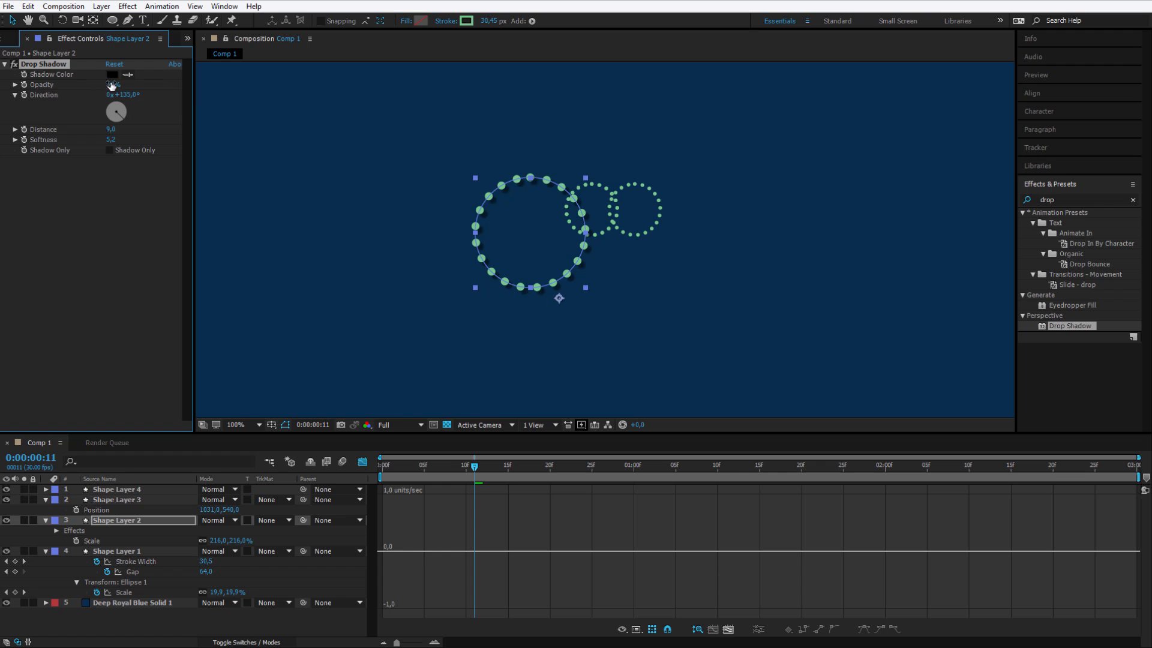
click(259, 425)
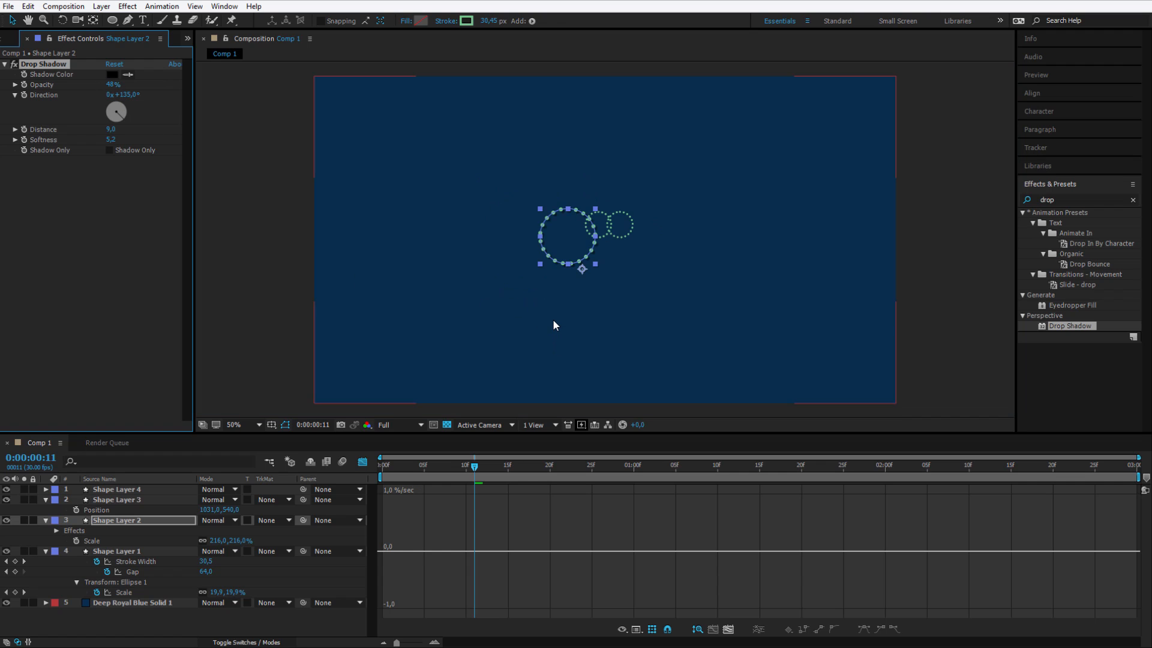